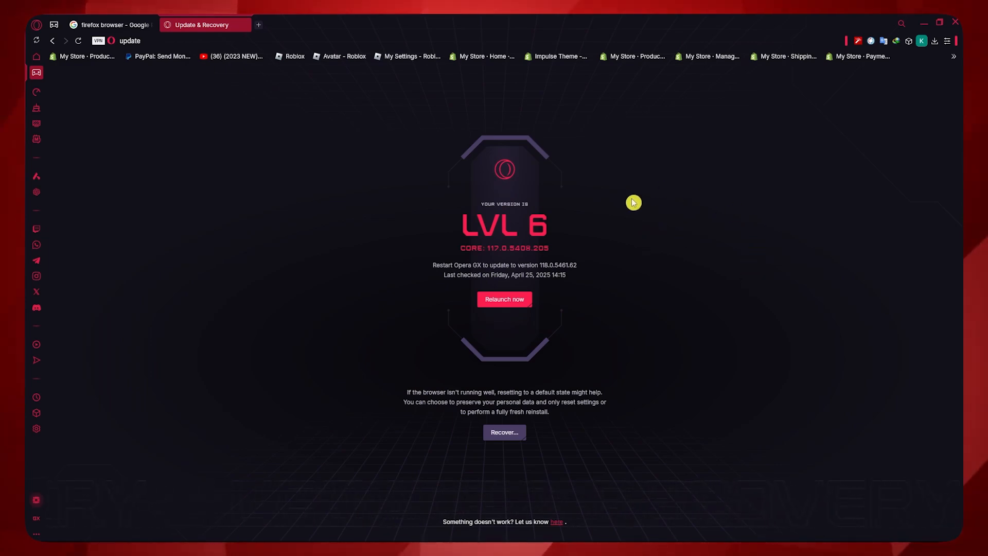
mouse_move(202, 119)
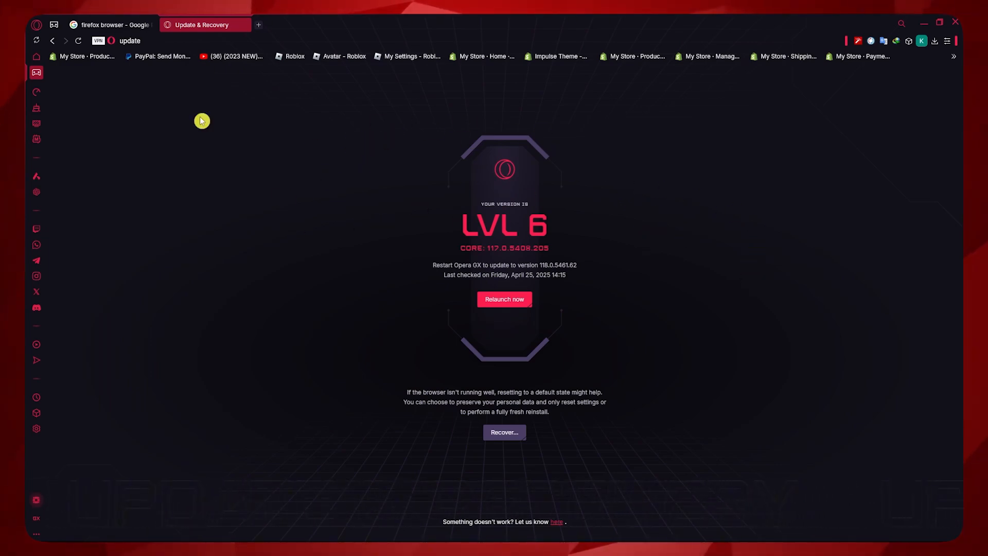
- Go through the quick setup menu to the GX Cleaner panel showing about 3.1 GB of browser files
left_click(37, 25)
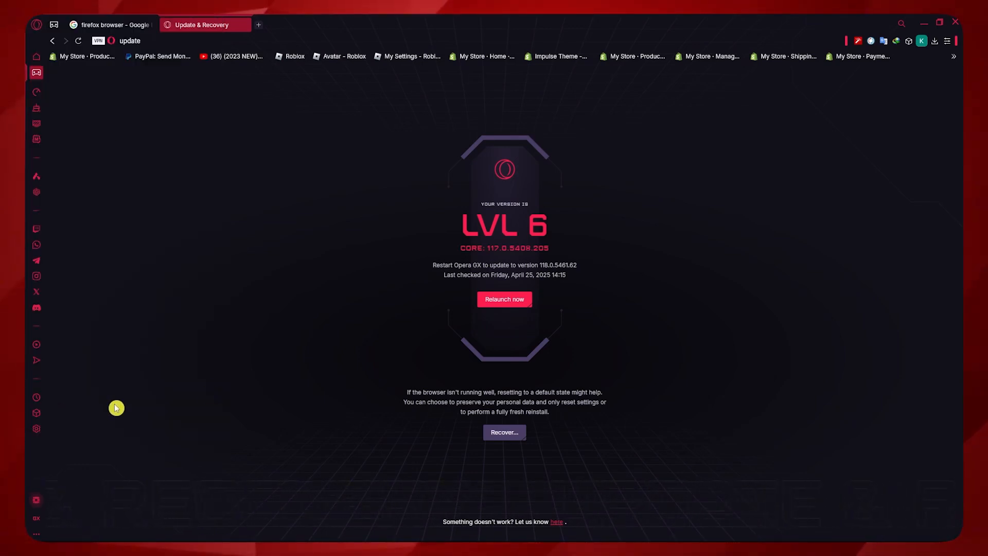
mouse_move(459, 146)
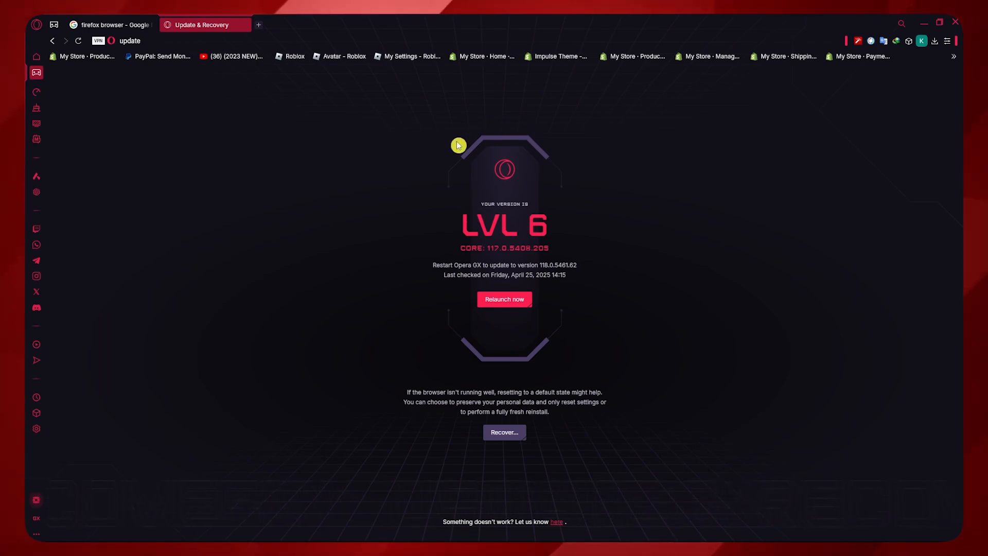
mouse_move(464, 264)
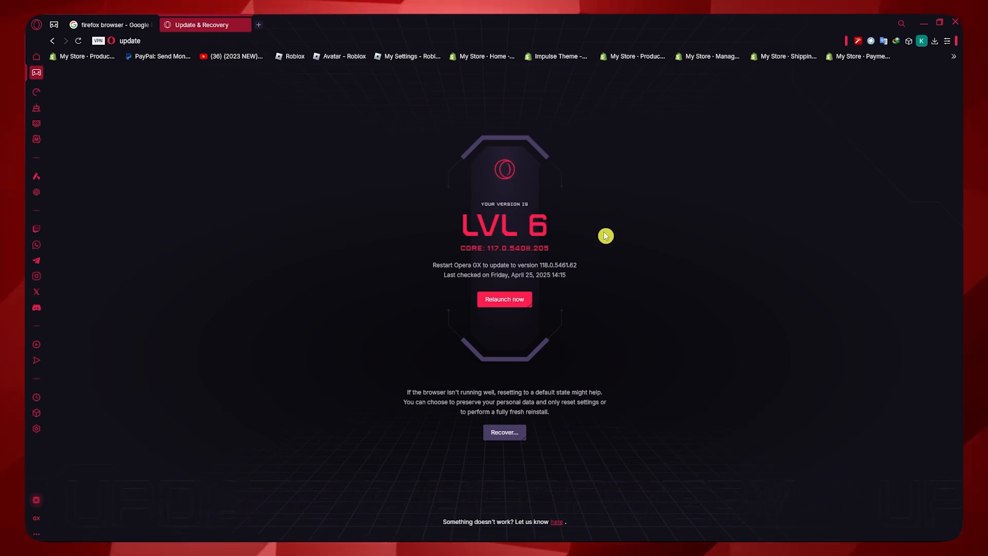
mouse_move(585, 188)
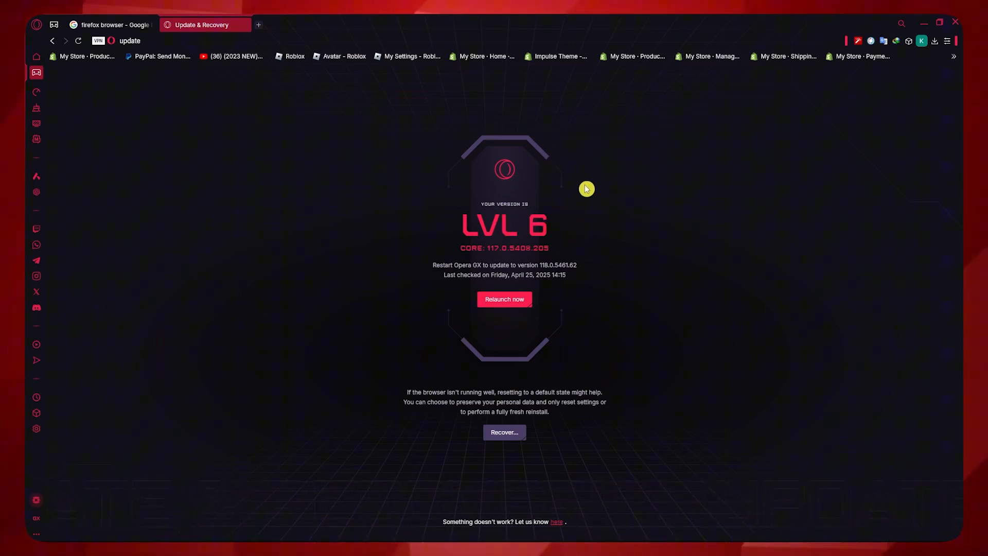
mouse_move(364, 164)
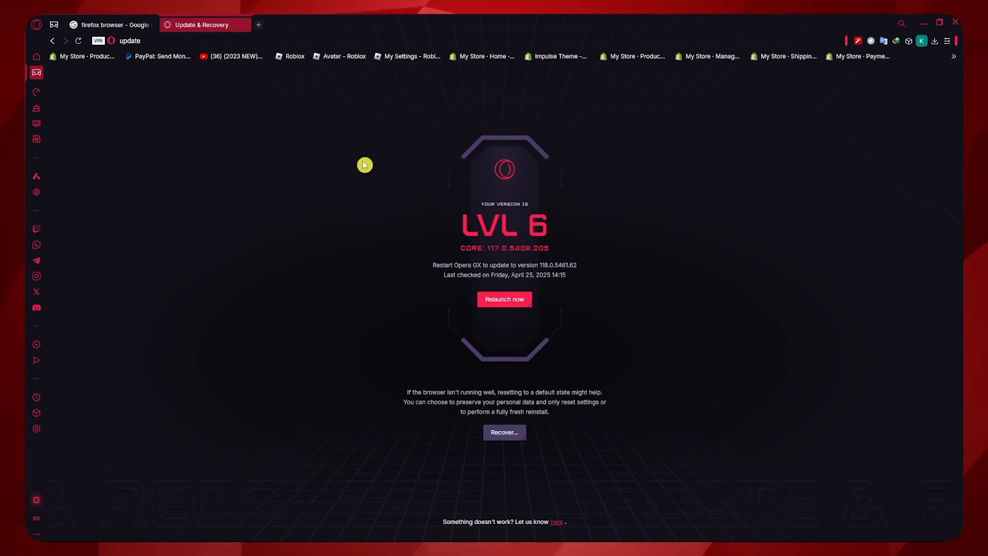
mouse_move(352, 185)
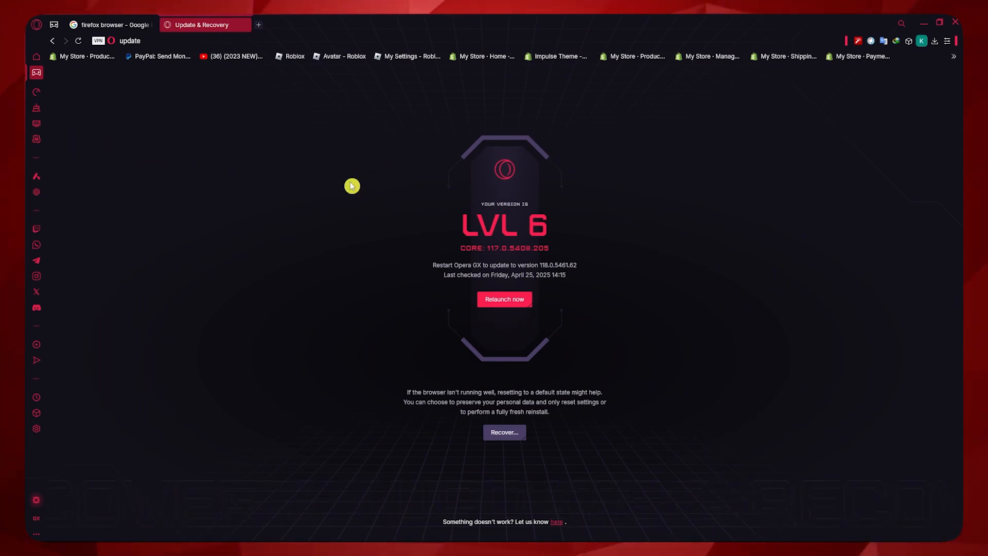
mouse_move(43, 207)
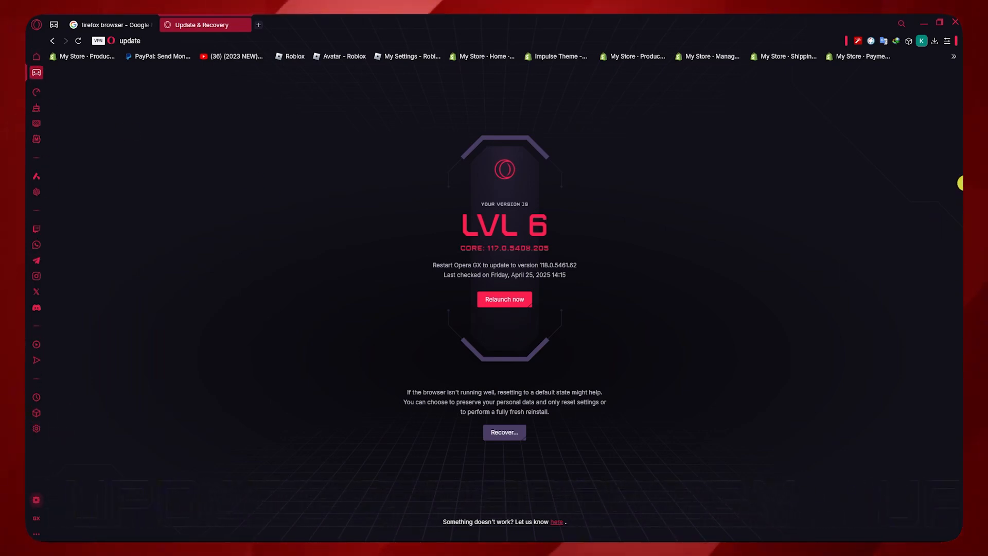
left_click(950, 41)
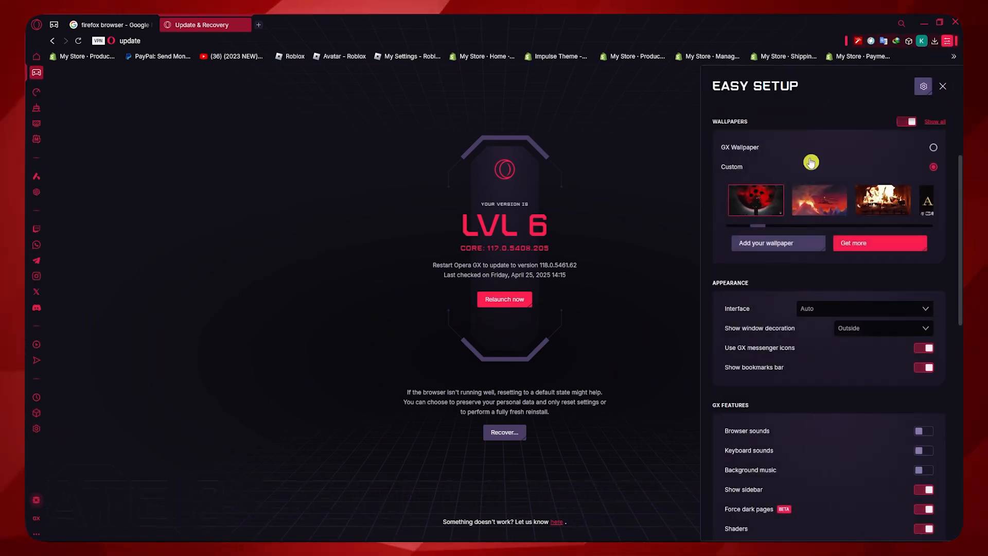
scroll("down", 3)
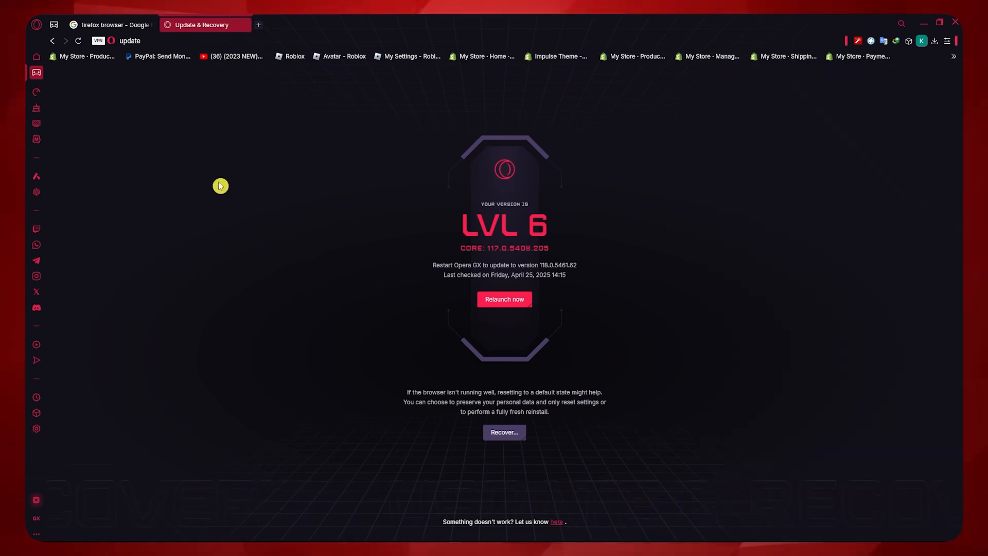
mouse_move(36, 124)
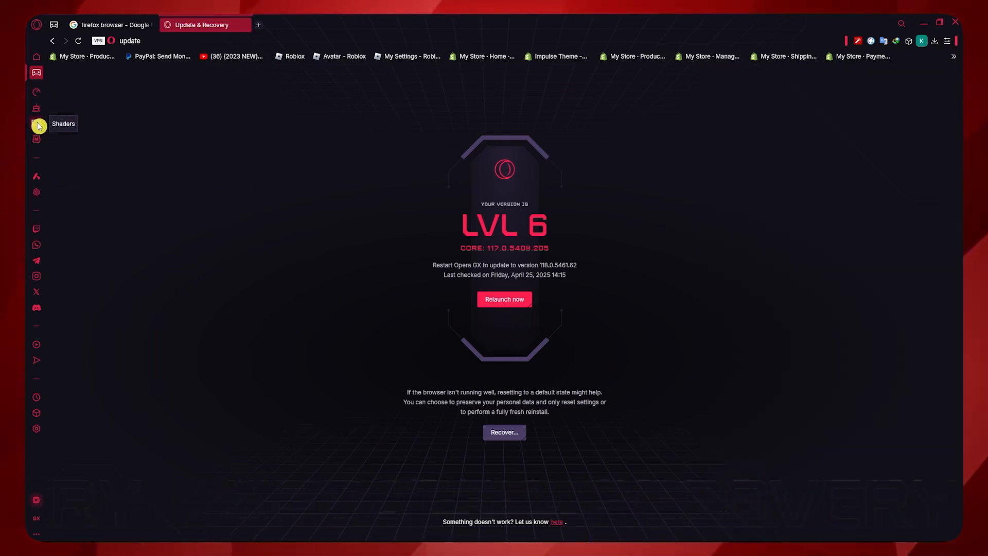
left_click(35, 109)
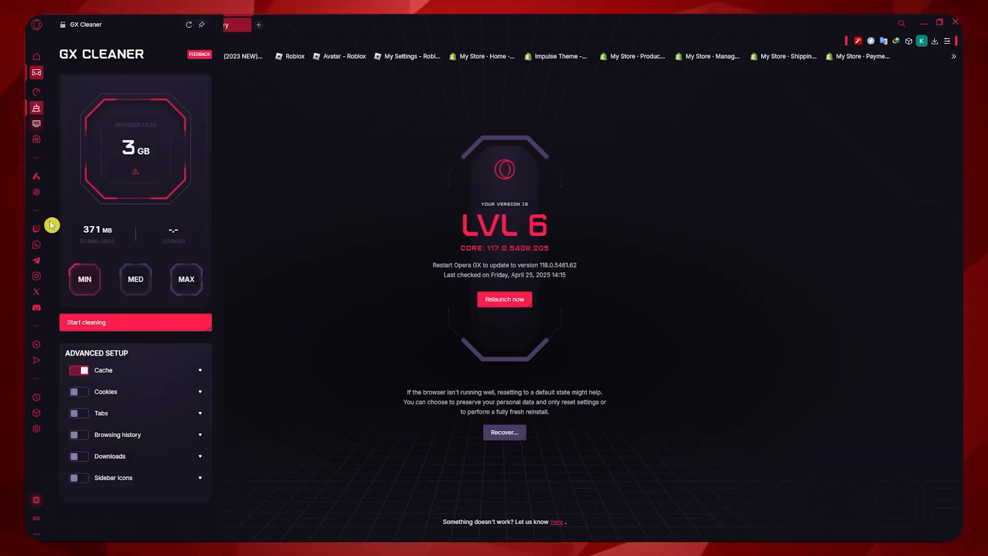
left_click(136, 322)
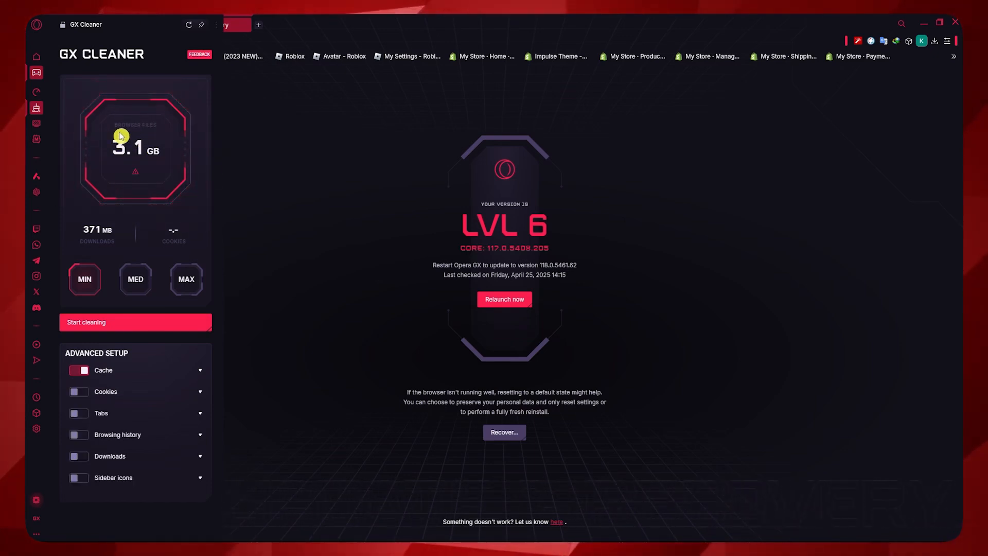
mouse_move(37, 95)
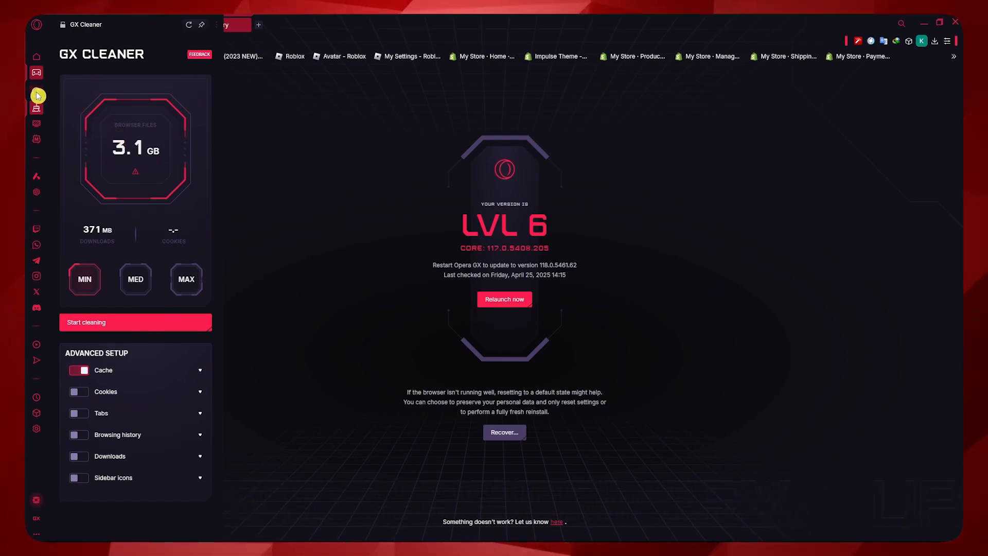
- Switch off the CPU, RAM and network limiters in GX Control and close the panel
left_click(36, 93)
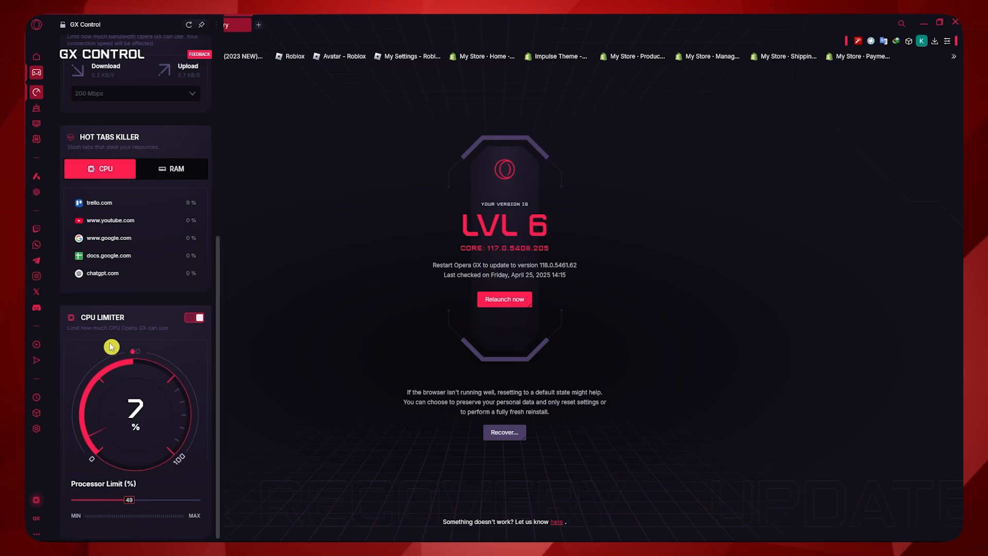
left_click(193, 317)
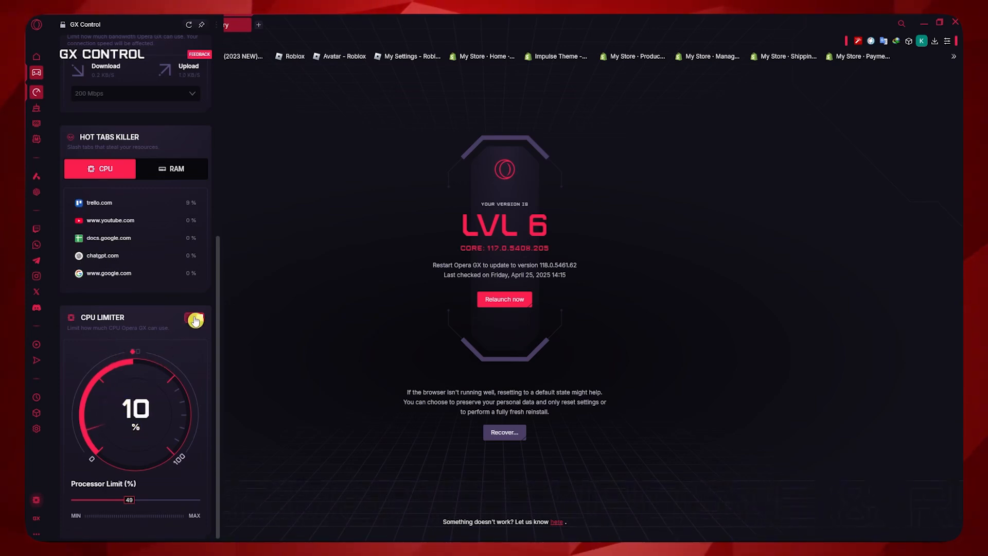
left_click(193, 319)
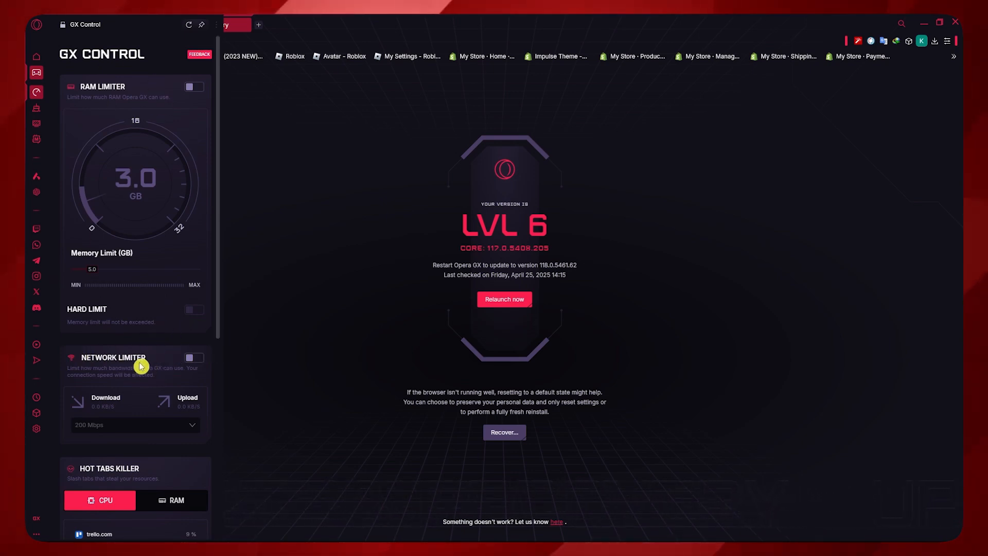
left_click(194, 358)
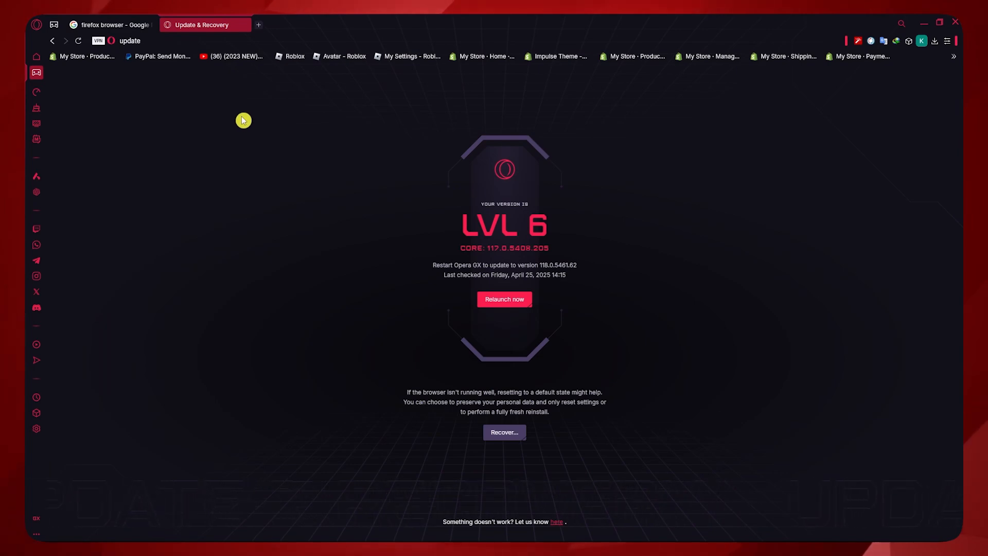
mouse_move(358, 153)
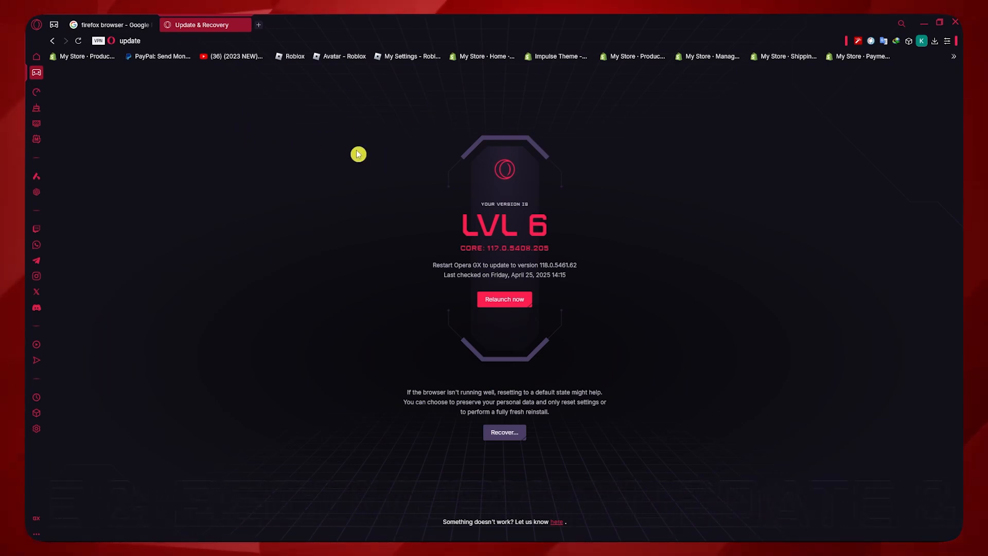
mouse_move(363, 145)
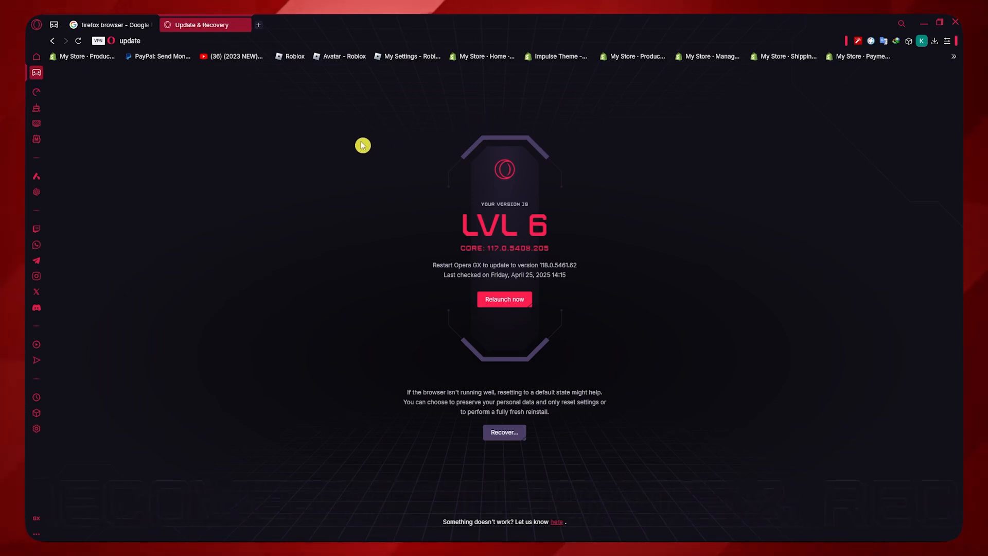
- Go to the Privacy & Security section of the browser settings
left_click(946, 40)
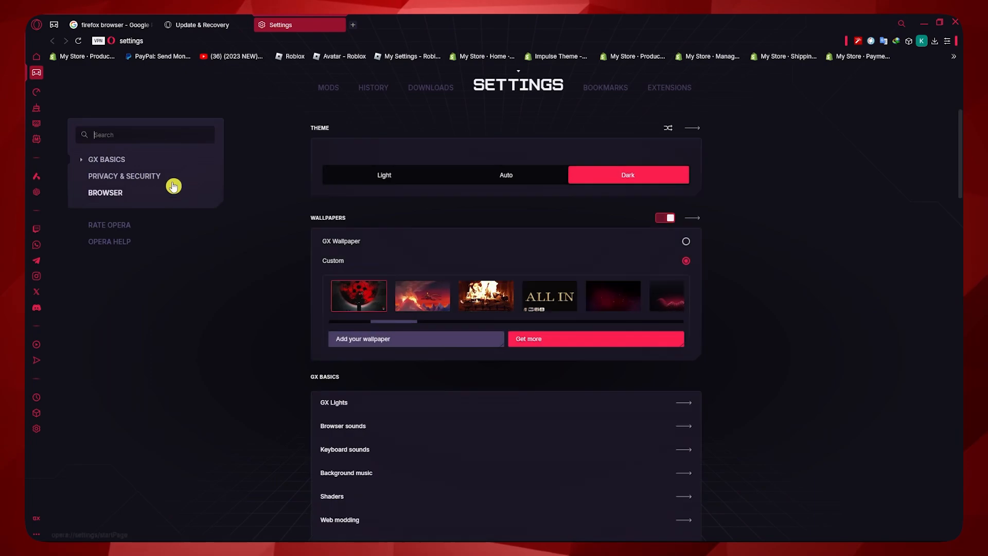
left_click(124, 176)
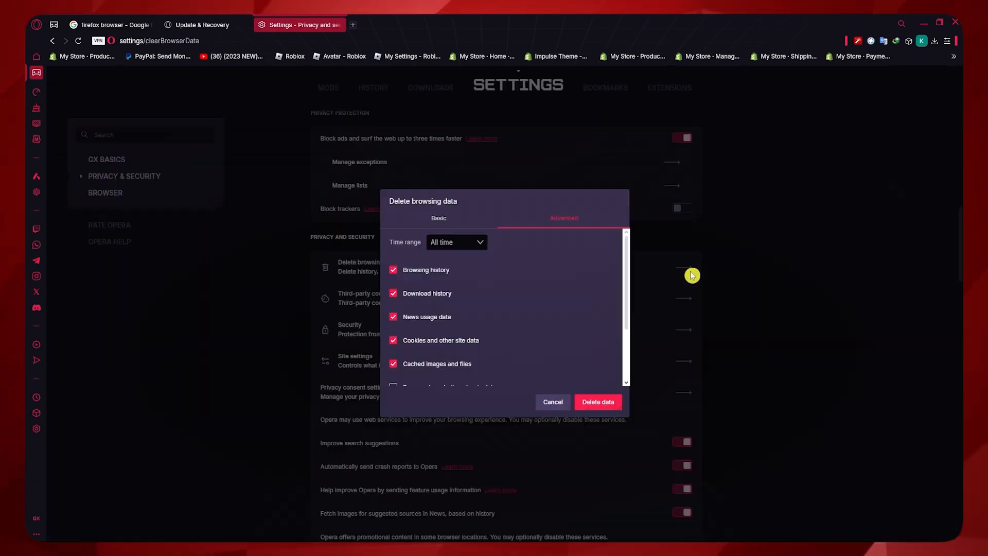
- Delete the checked all-time browsing data and dismiss the dialog back to privacy settings
scroll("down", 3)
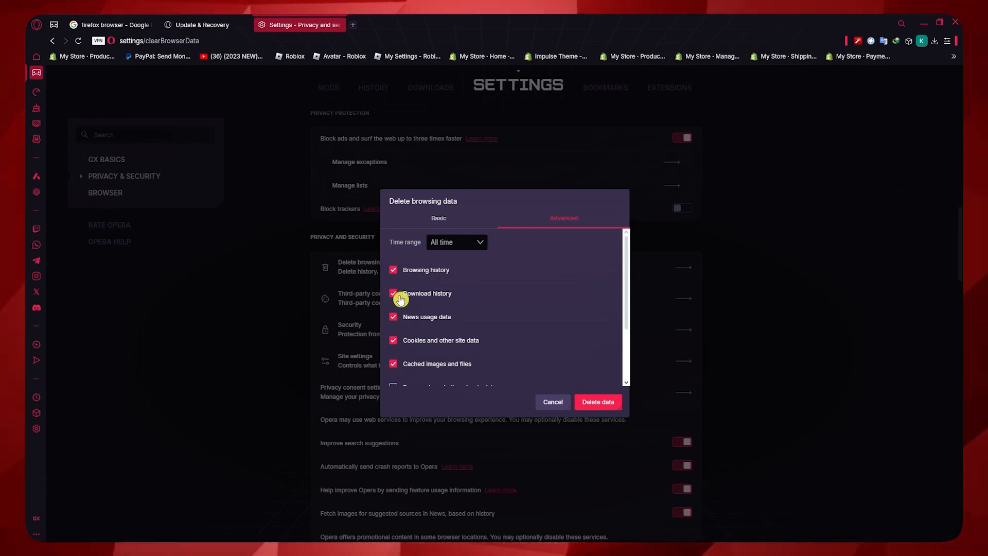
scroll("down", 3)
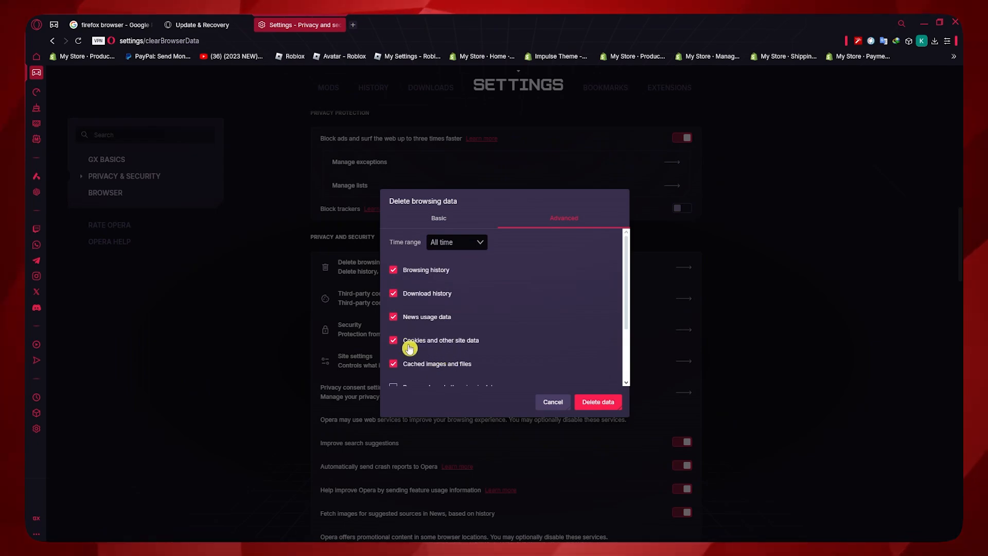
mouse_move(460, 369)
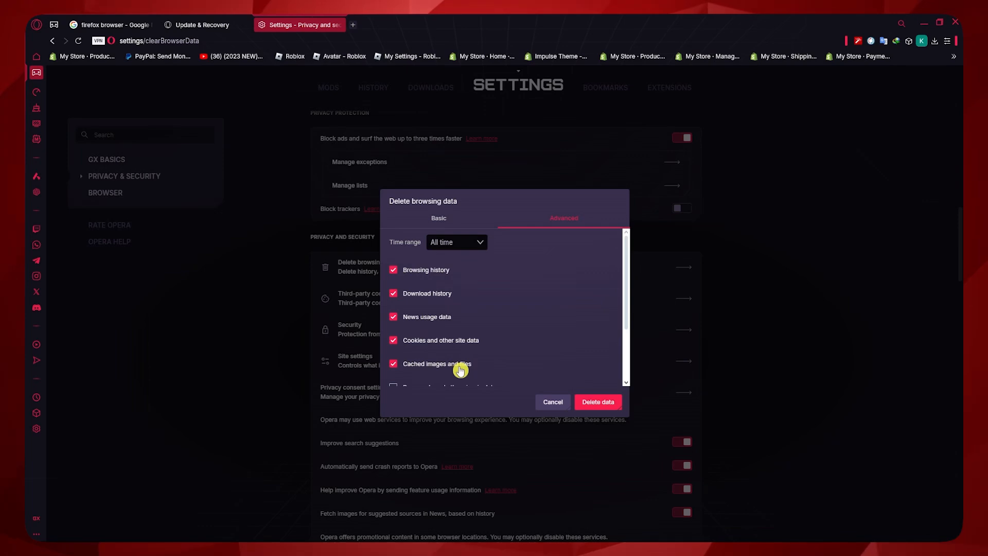
mouse_move(495, 309)
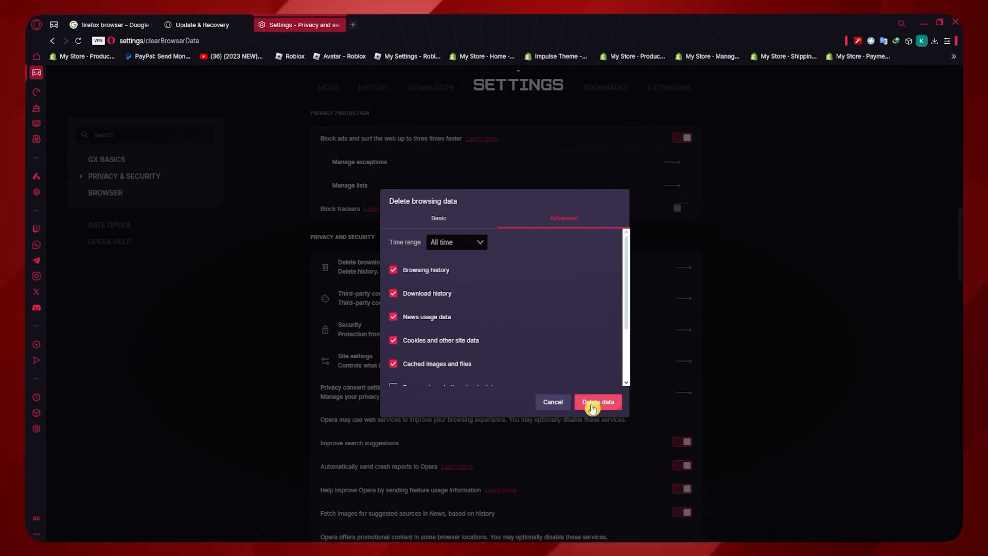
left_click(457, 242)
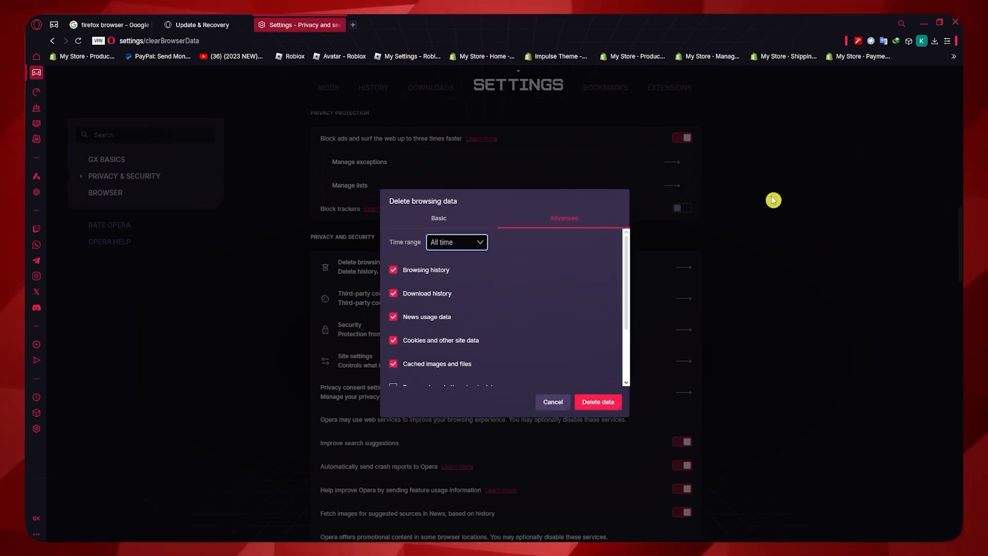
mouse_move(769, 194)
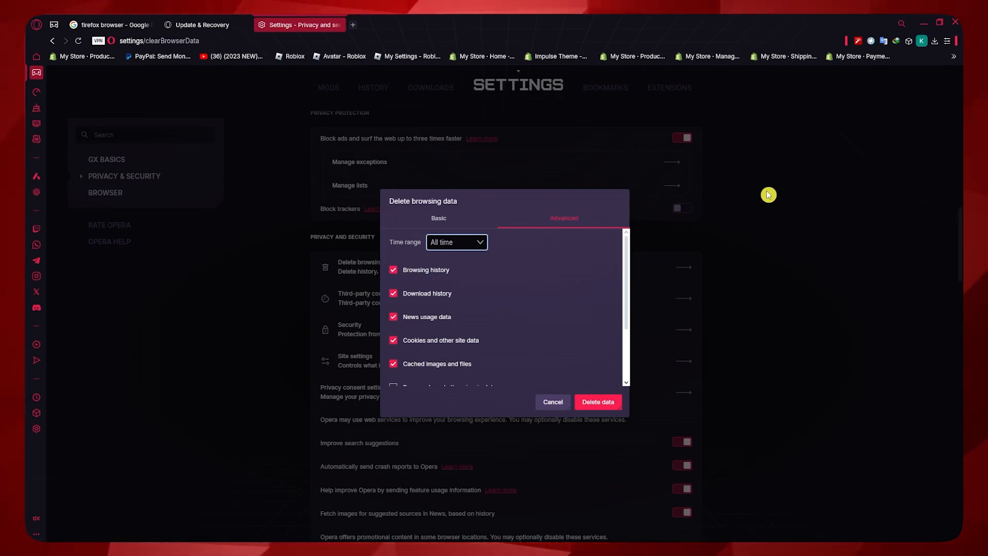
left_click(552, 402)
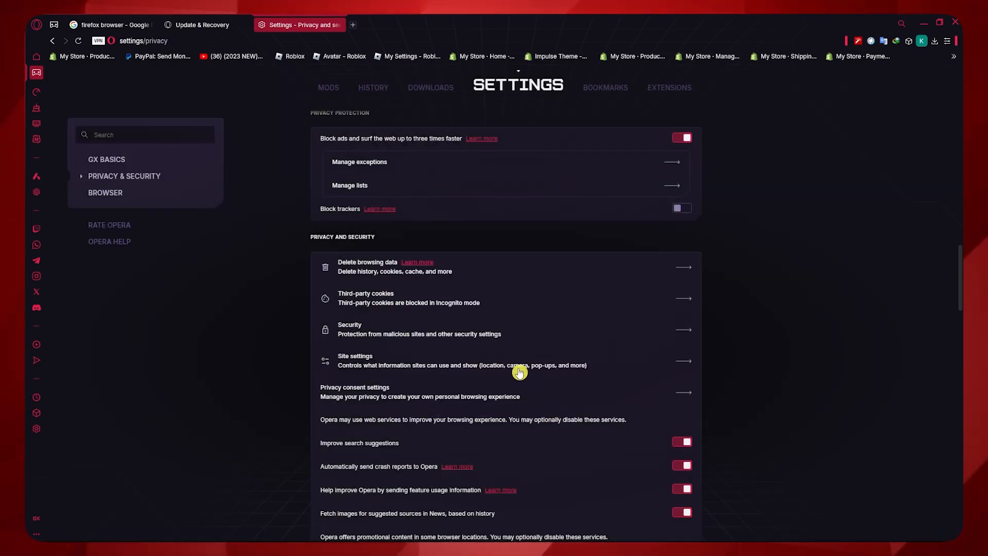